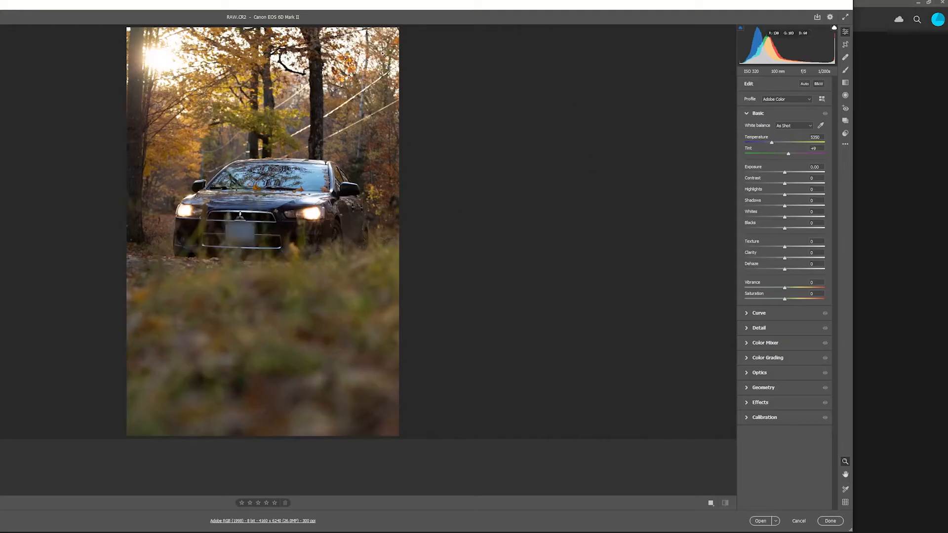
mouse_move(439, 180)
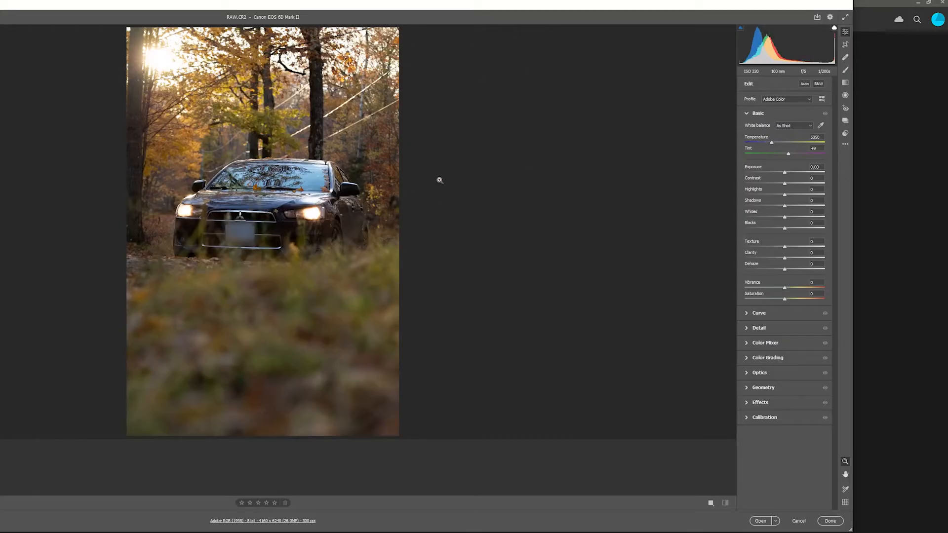
mouse_move(394, 145)
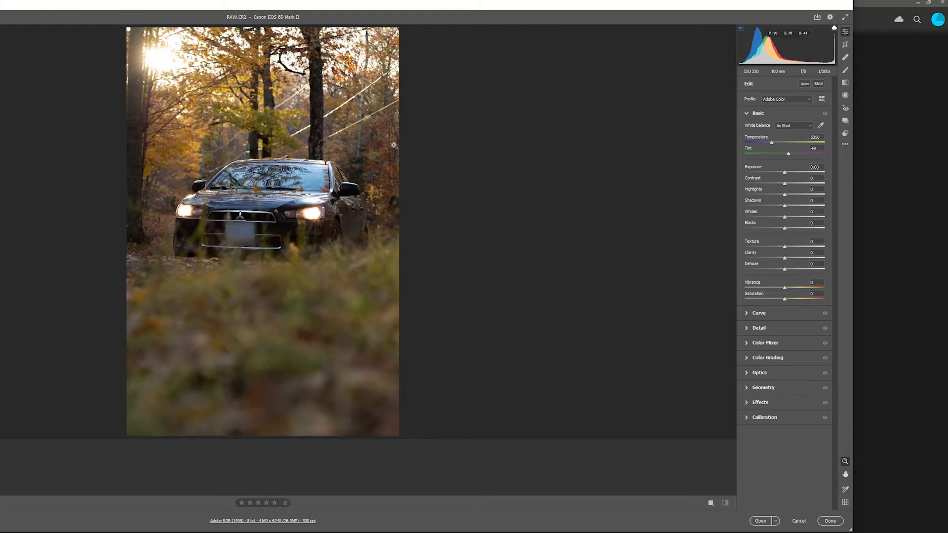
mouse_move(444, 123)
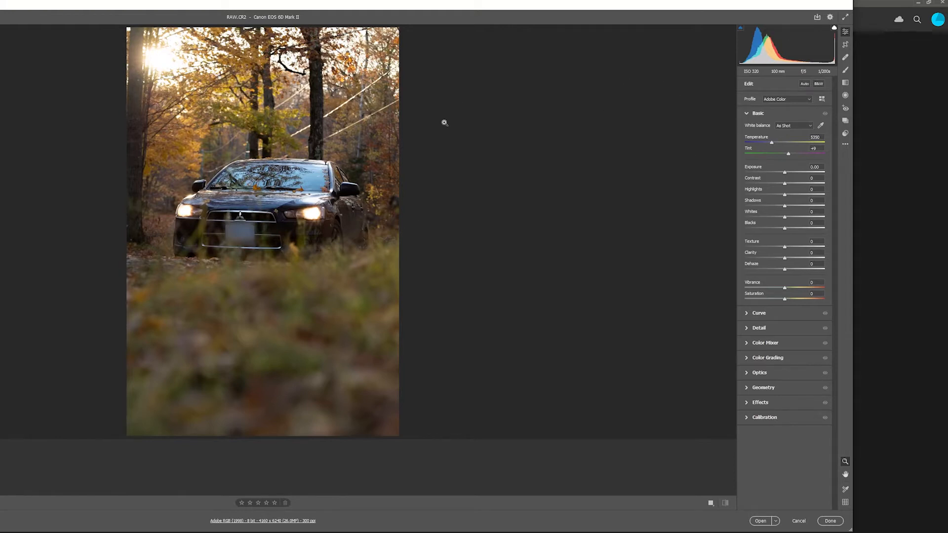
mouse_move(663, 132)
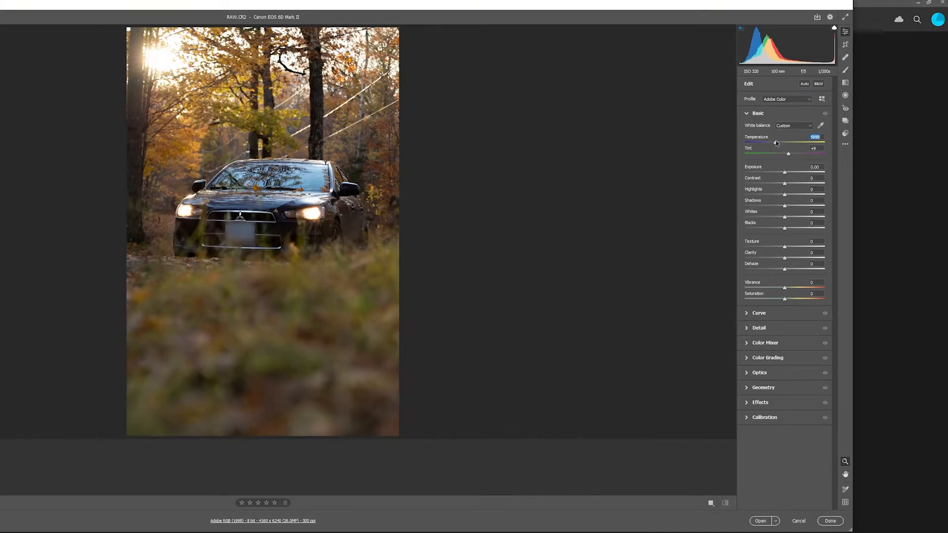
- Warm the photo with Curve and Color Mixer edits, crop at -1.75°, and open it
click(759, 127)
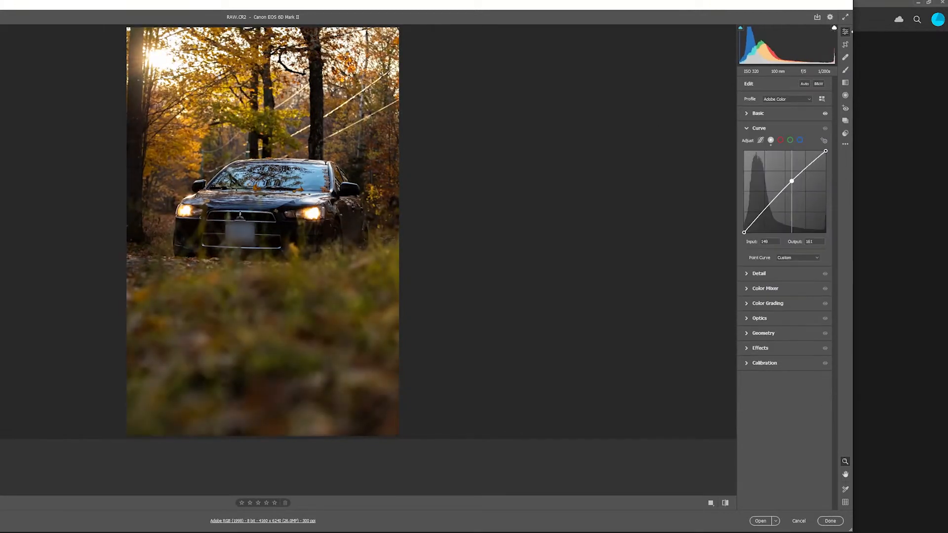
click(765, 288)
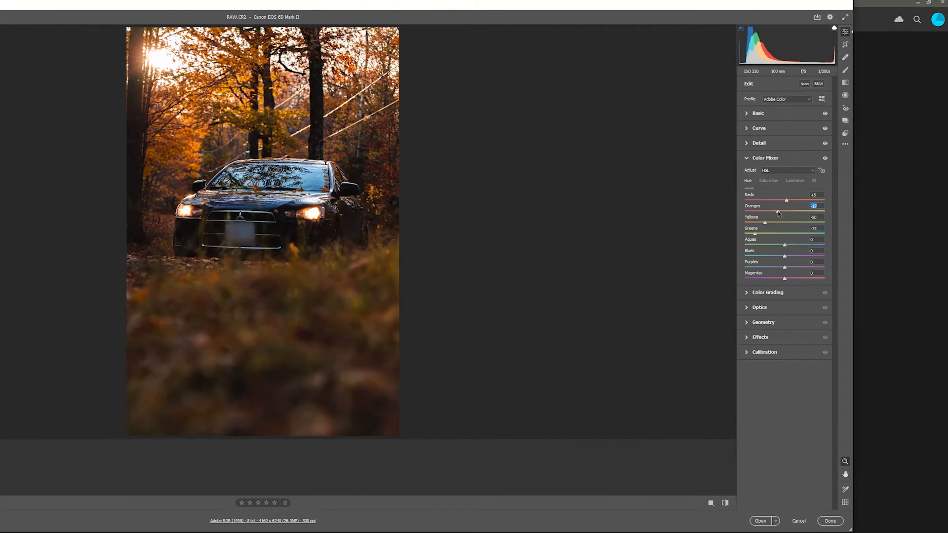
click(769, 181)
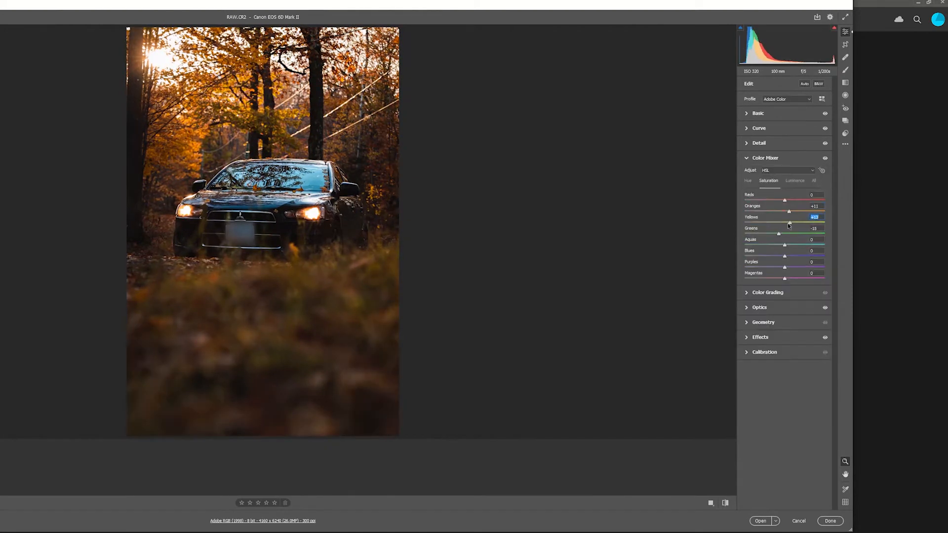
click(845, 44)
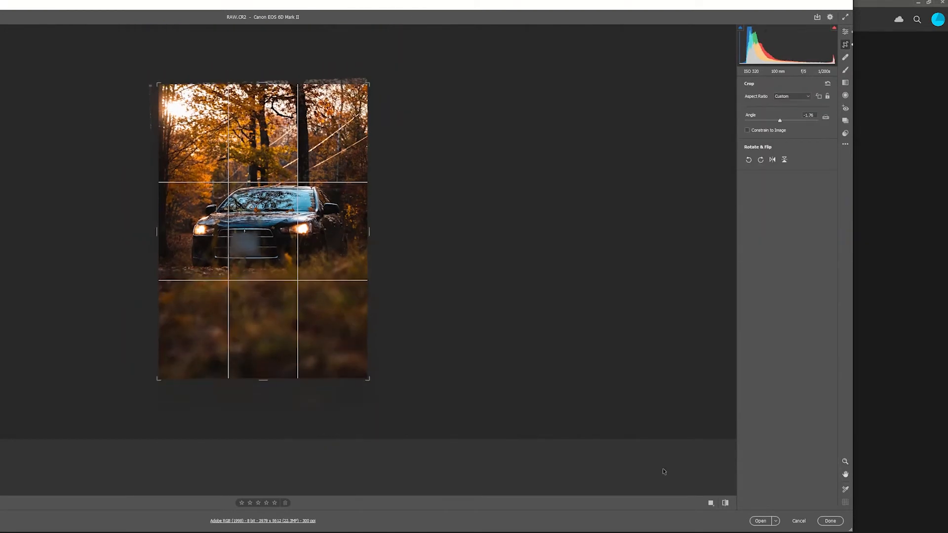
mouse_move(760, 520)
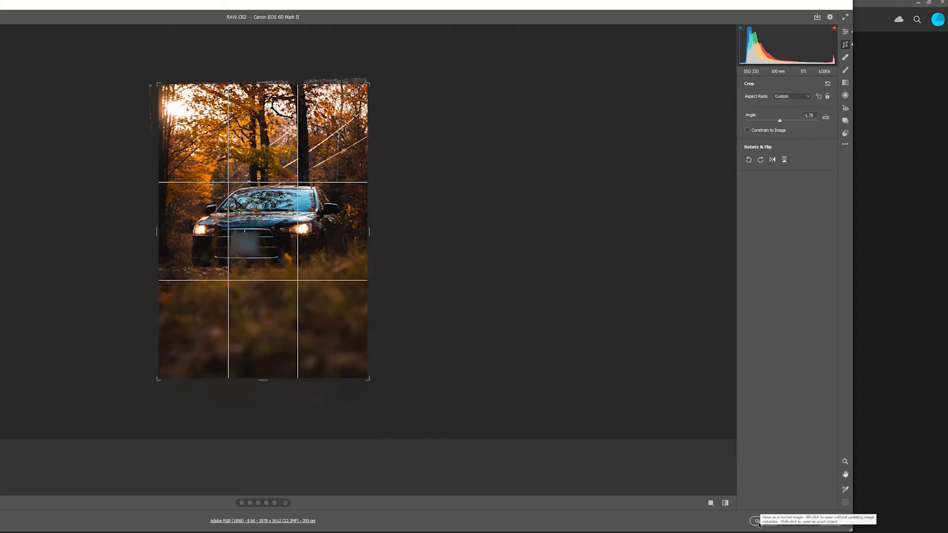
click(757, 521)
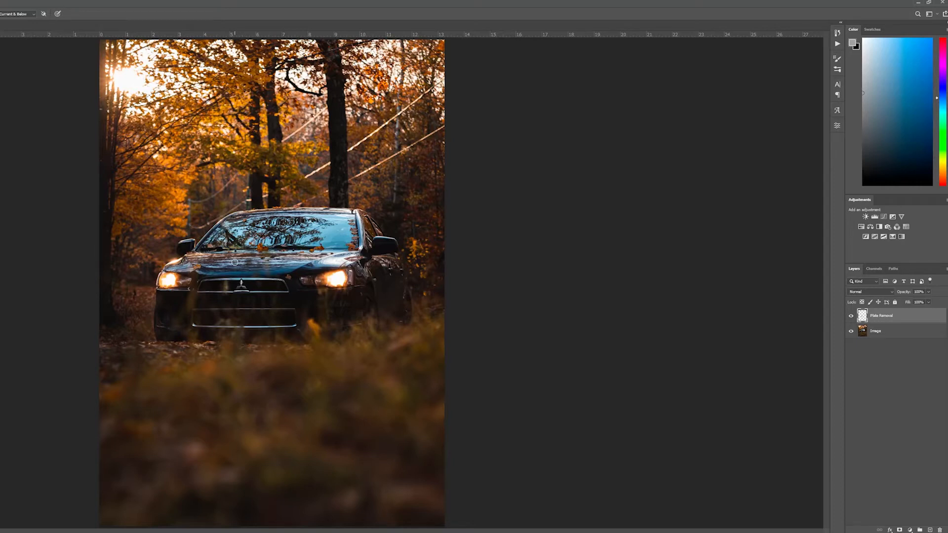
mouse_move(805, 479)
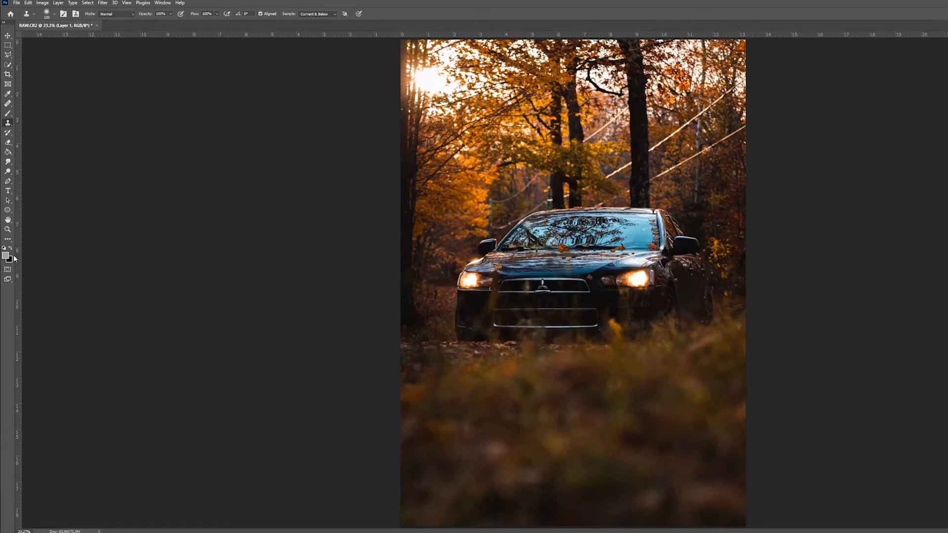
- Set the foreground colour to #ffa95d in the Color Picker
click(6, 253)
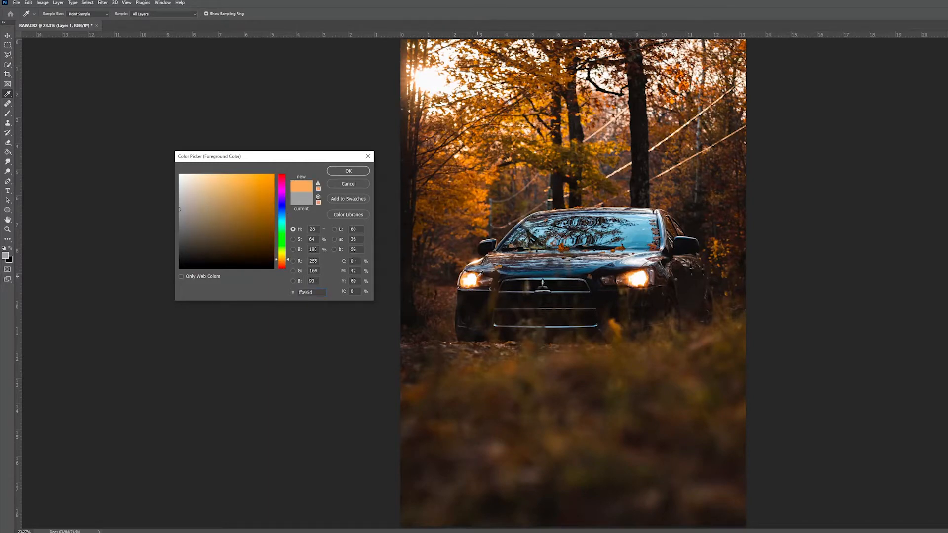
click(348, 170)
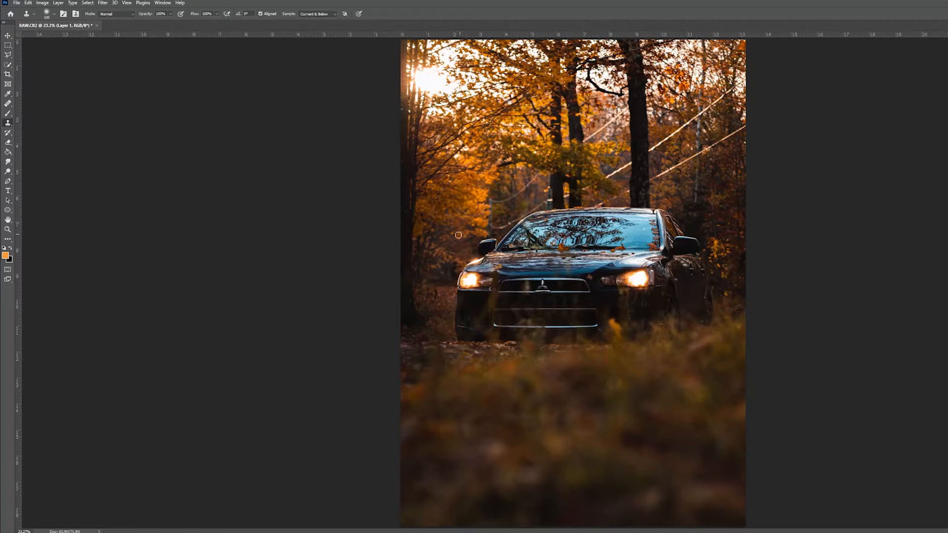
- Paint soft orange glows over both headlights on Layer 1 with a large soft brush
click(8, 94)
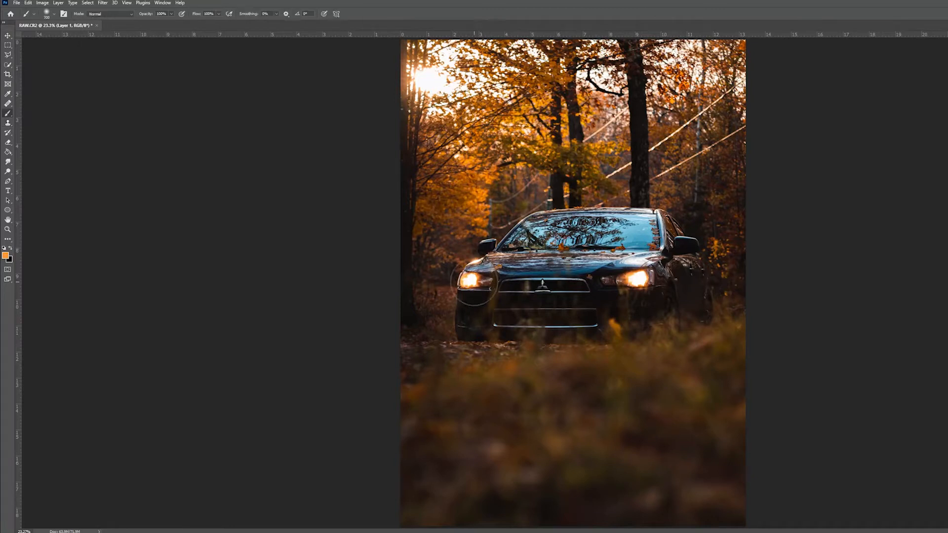
mouse_move(471, 284)
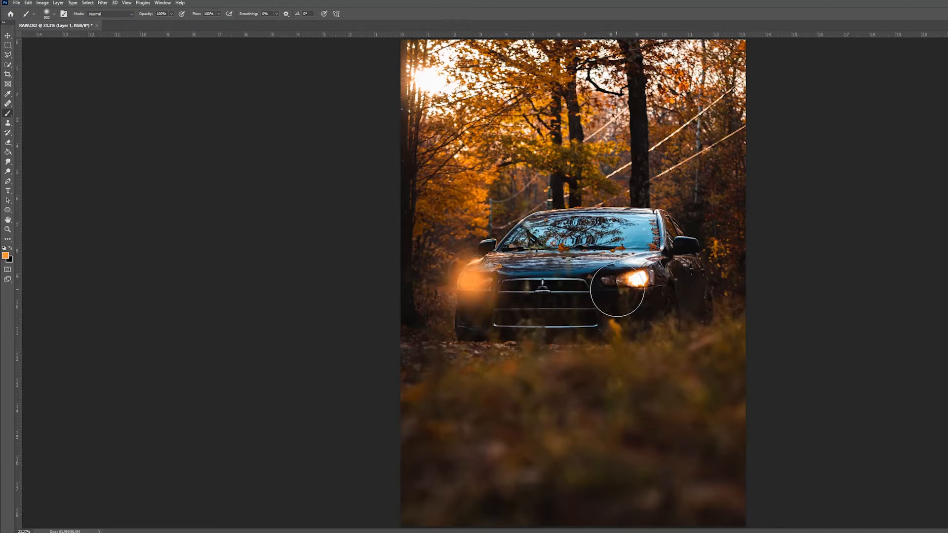
click(625, 289)
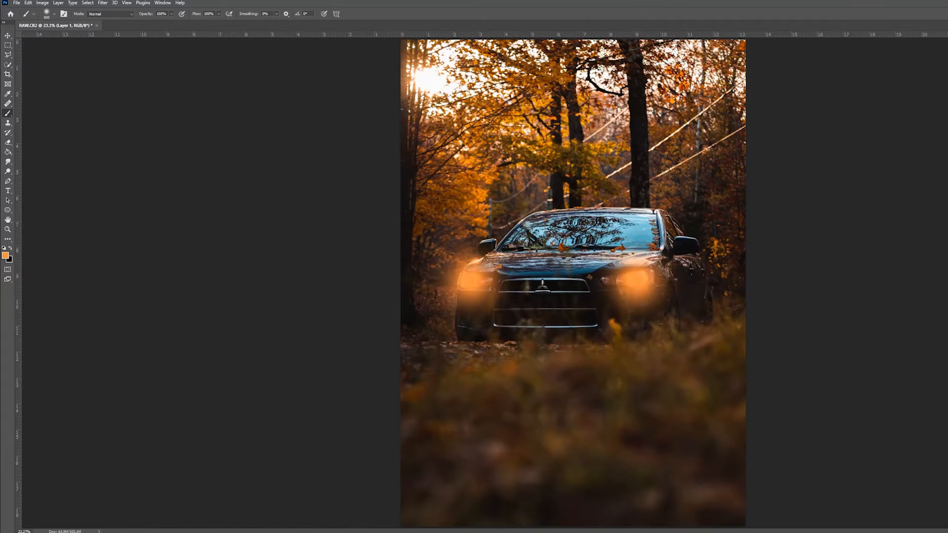
- Apply a large-radius Gaussian Blur to the painted headlight glows
click(102, 2)
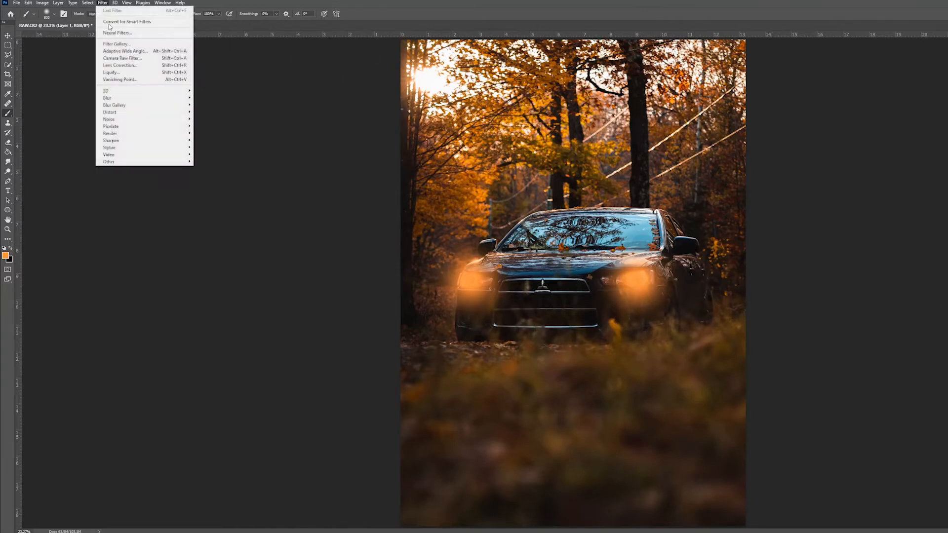
click(107, 97)
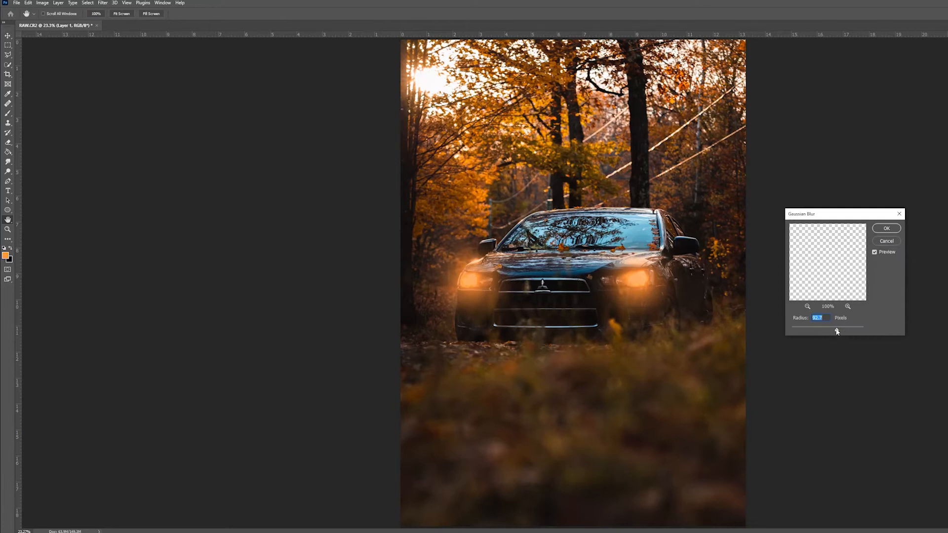
click(886, 228)
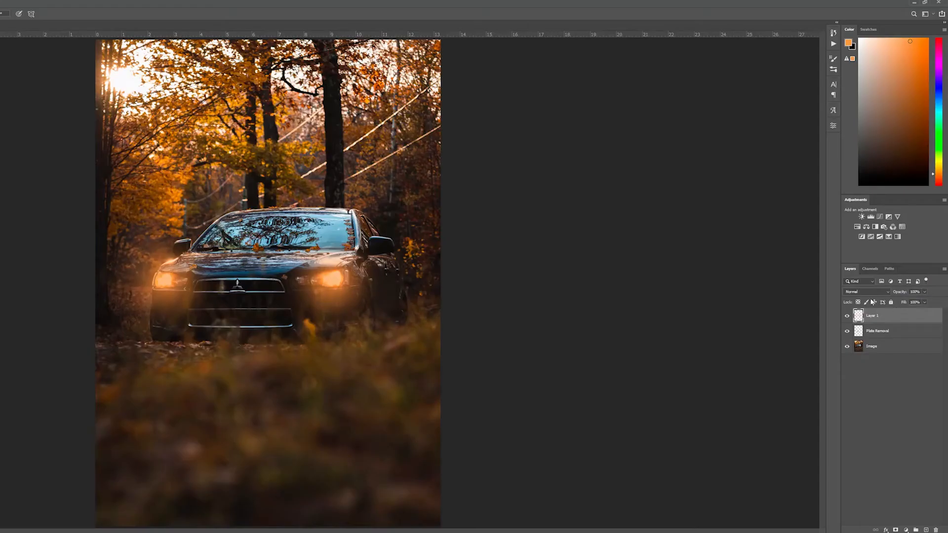
- Set Layer 1's blend mode to Soft Light after trying Screen and other modes
click(865, 291)
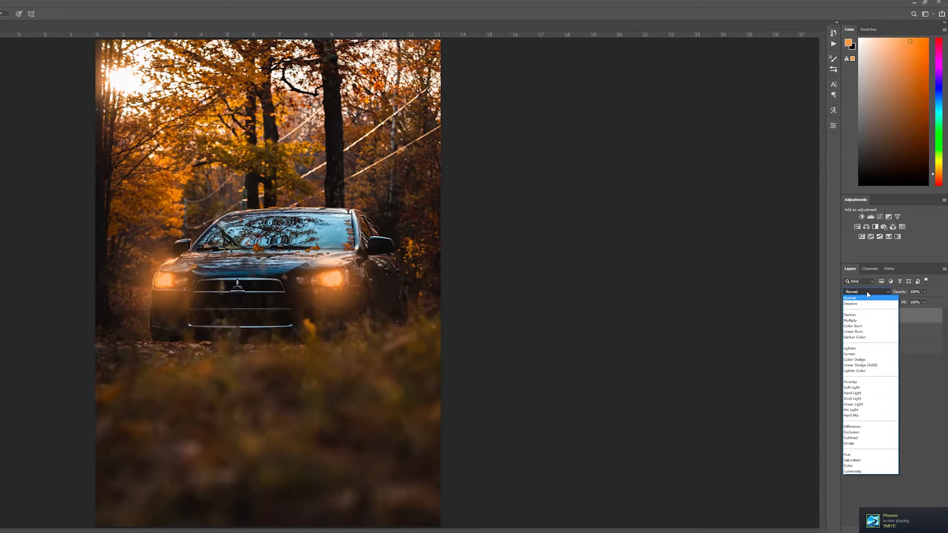
click(849, 354)
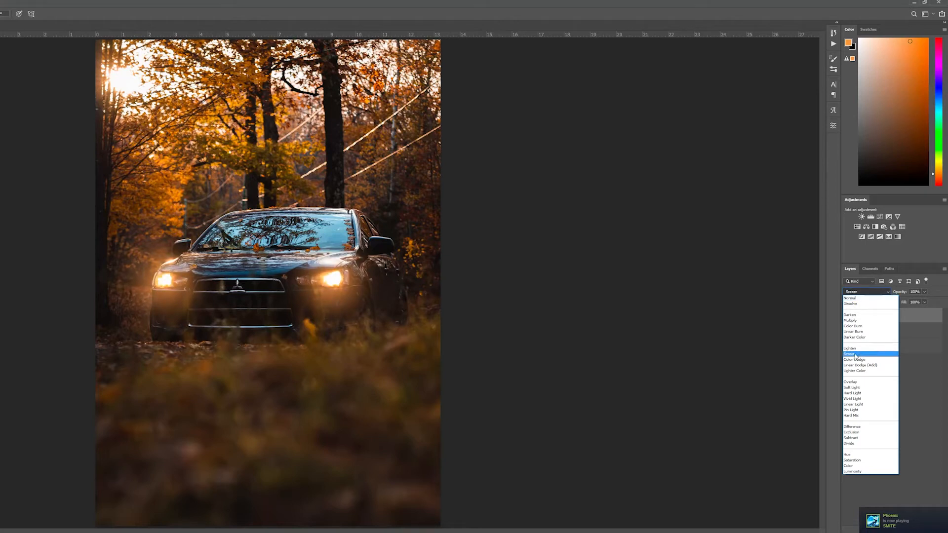
click(851, 354)
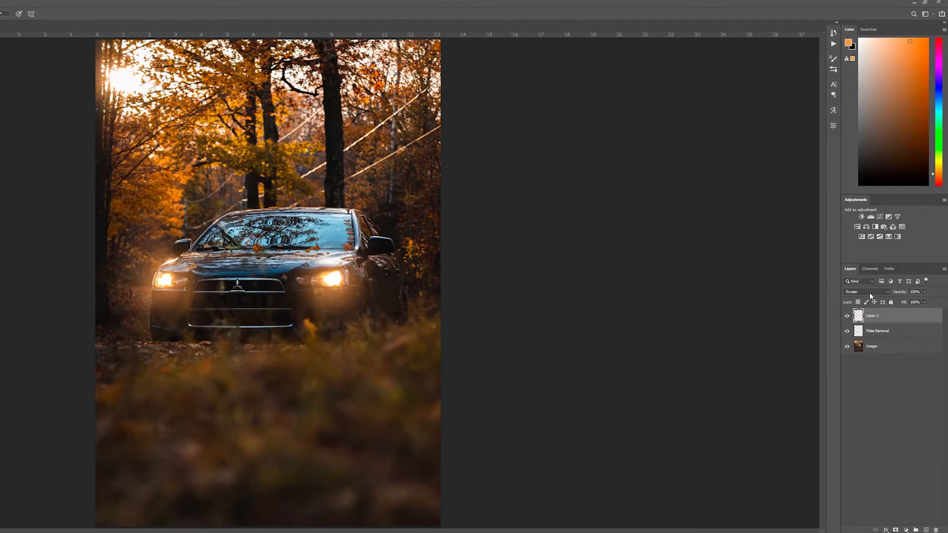
click(867, 291)
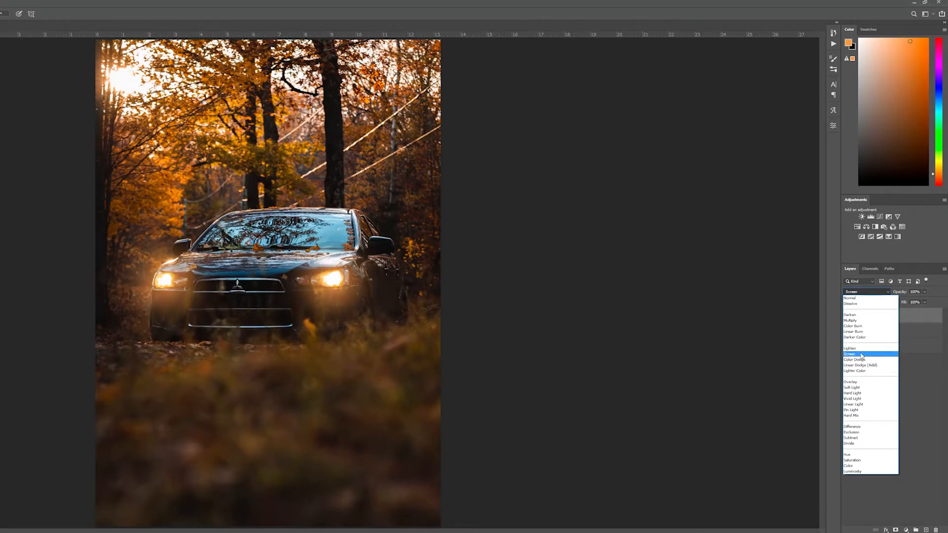
click(851, 382)
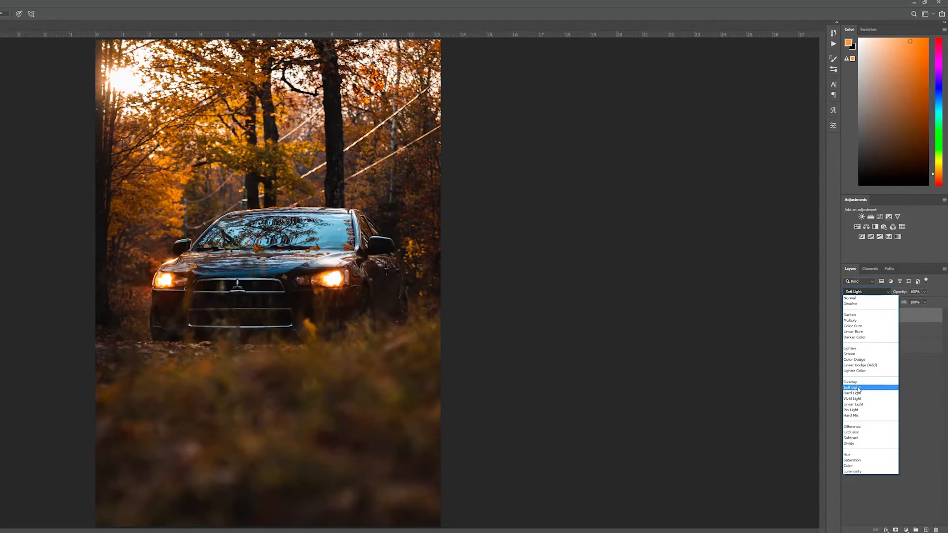
click(852, 381)
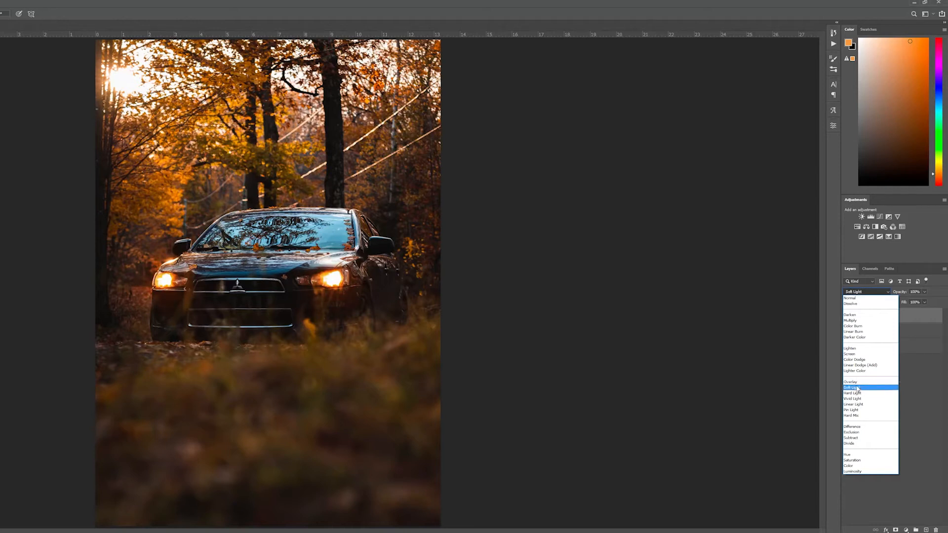
click(853, 387)
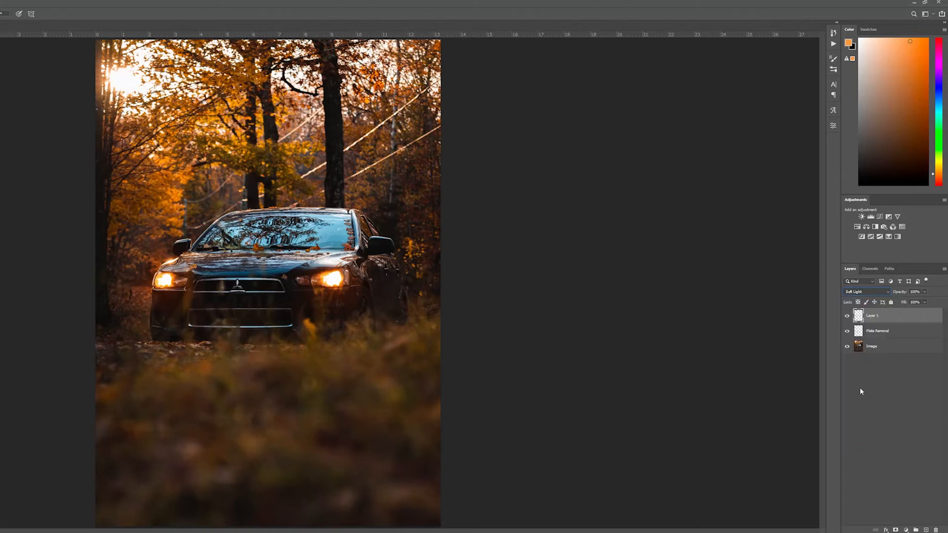
mouse_move(868, 301)
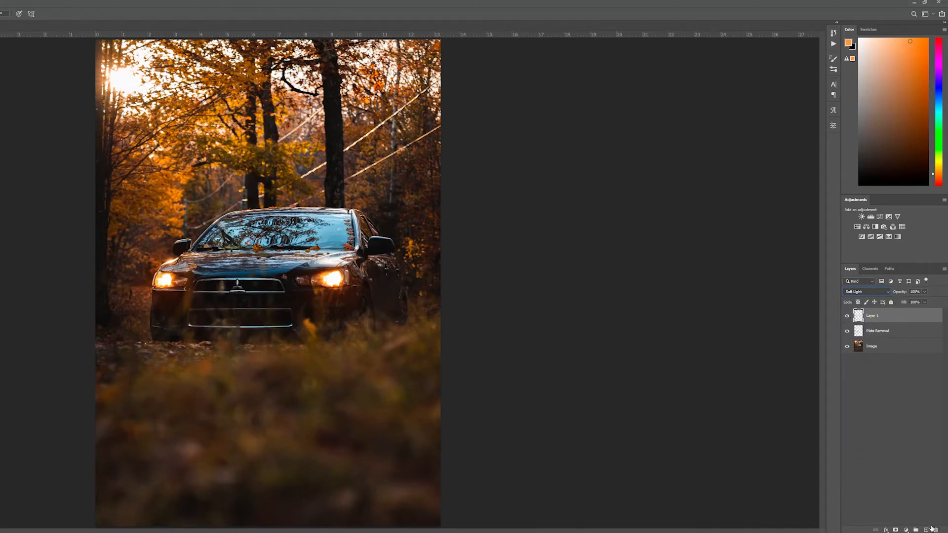
- Add a second glow layer blended in Screen mode with reduced opacity
click(926, 530)
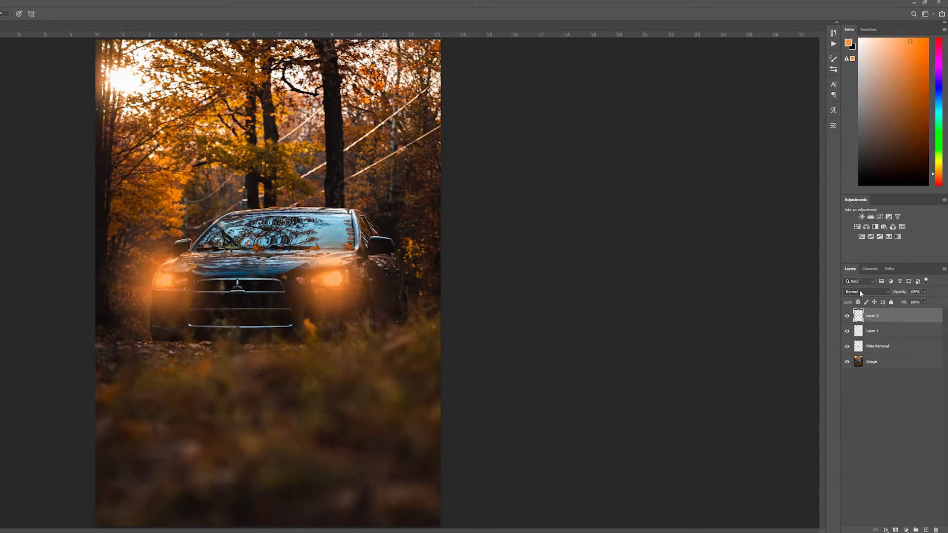
click(867, 291)
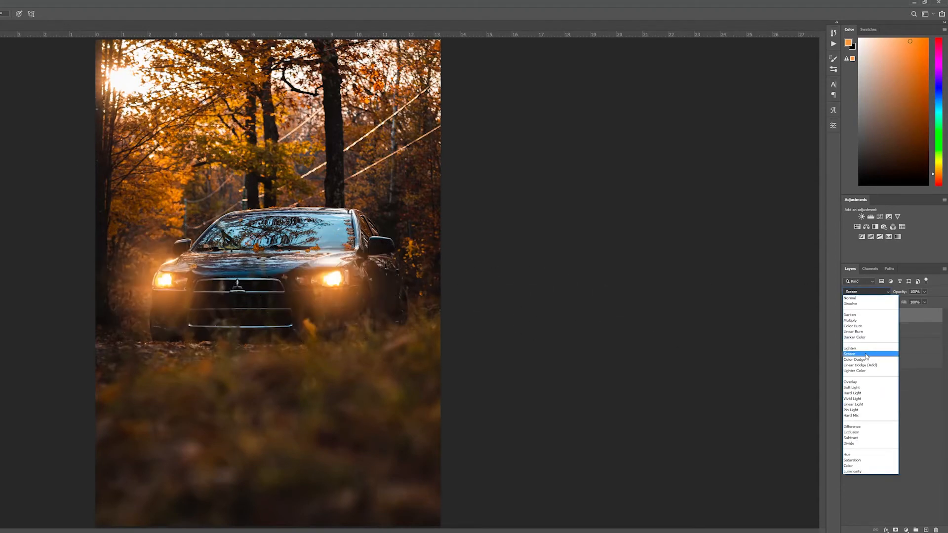
click(850, 353)
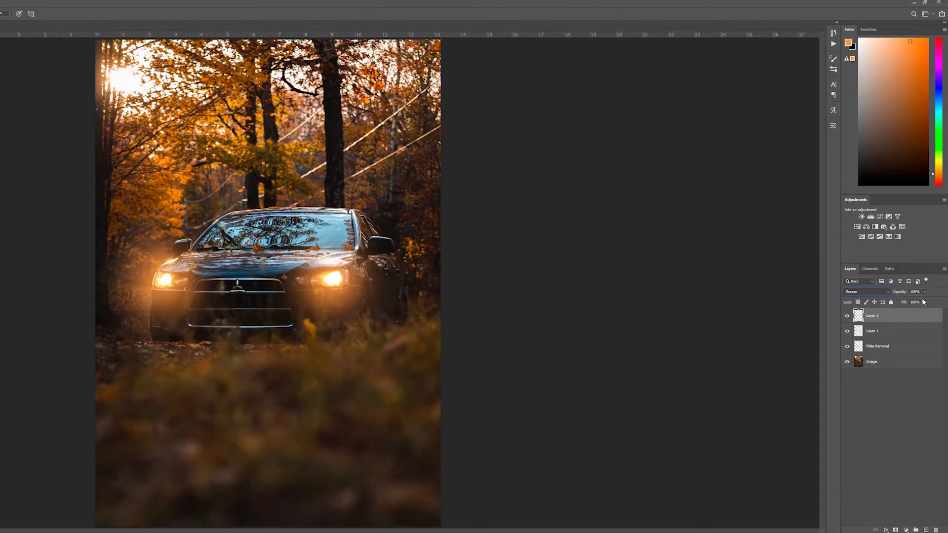
triple_click(915, 292)
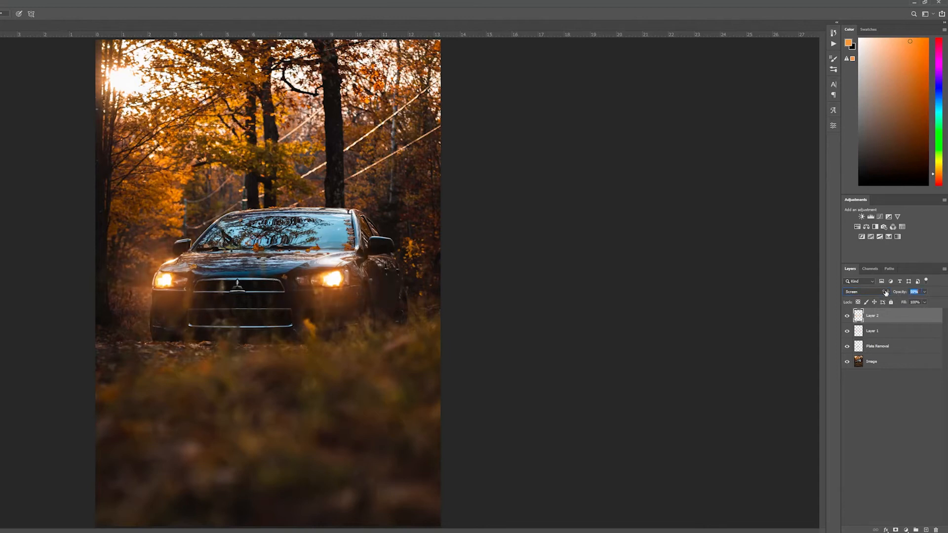
click(8, 45)
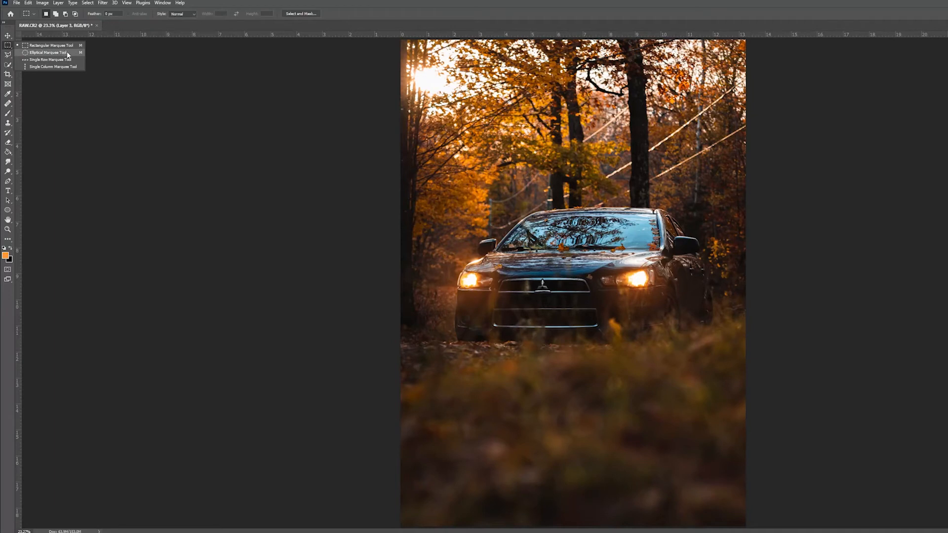
- Draw a thin horizontal elliptical selection across the left headlight
click(47, 53)
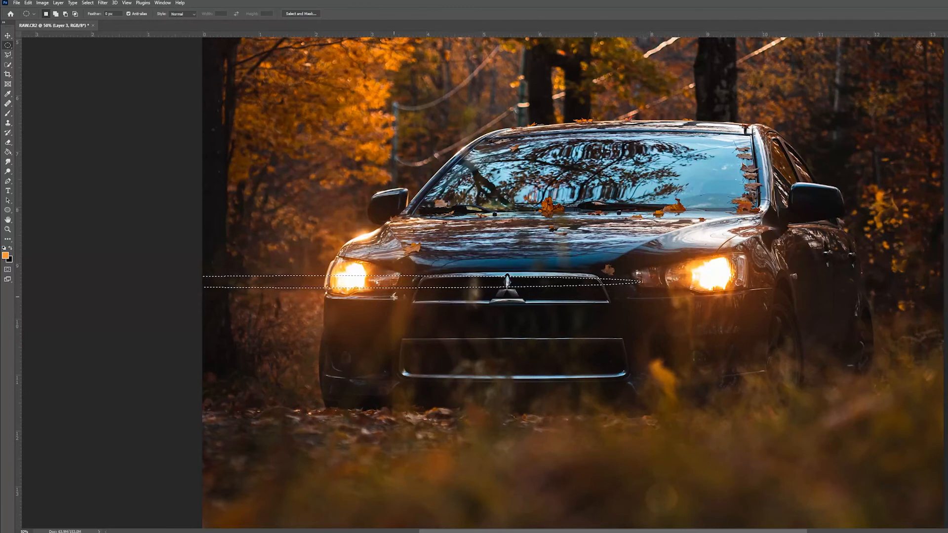
click(8, 162)
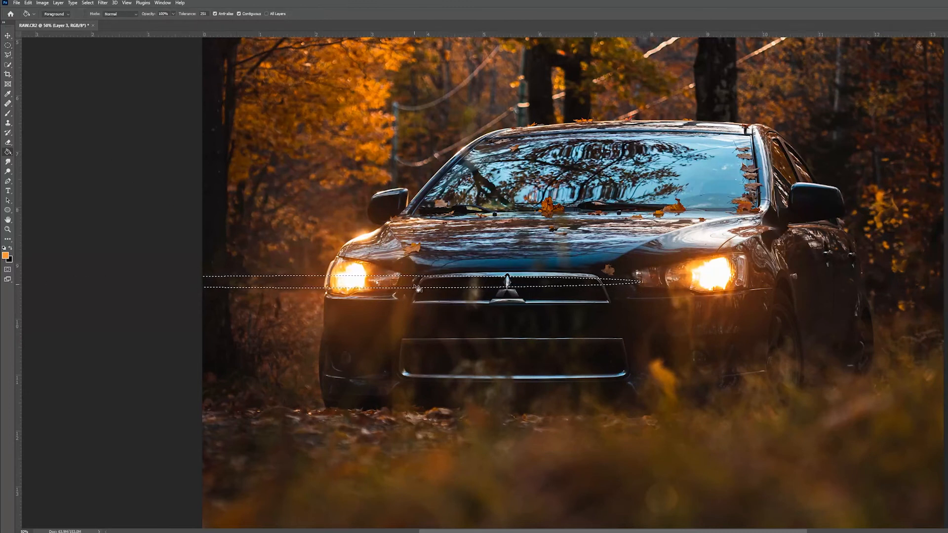
- Fill the thin selection with orange and soften the streak with Gaussian Blur
click(101, 3)
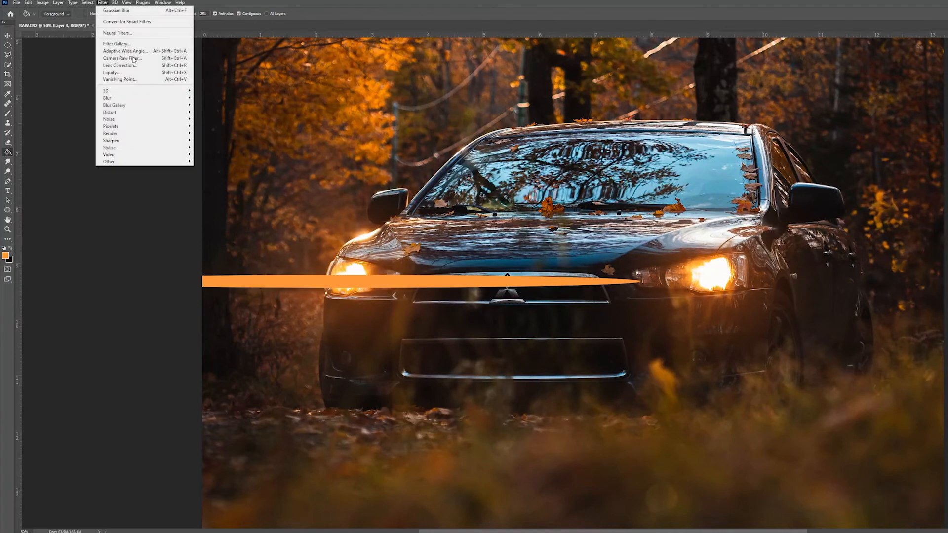
click(116, 11)
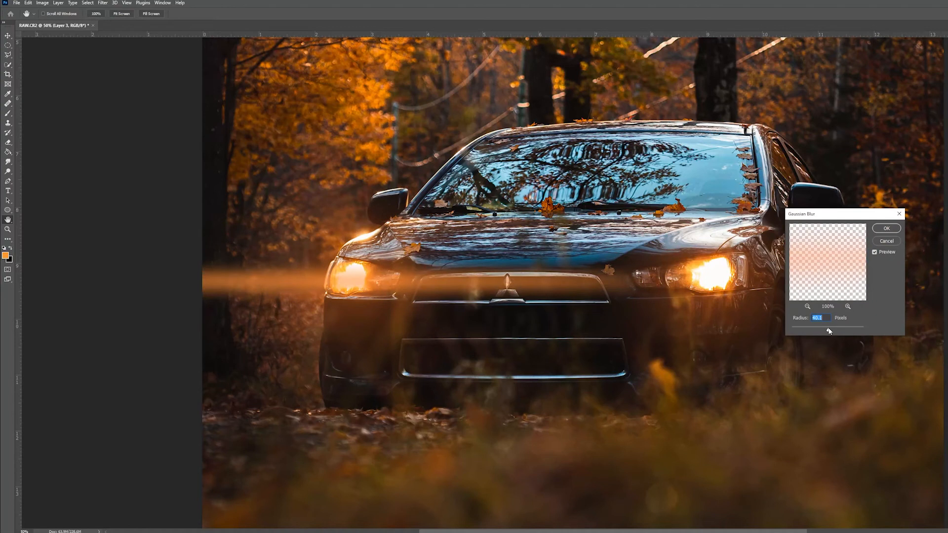
click(887, 228)
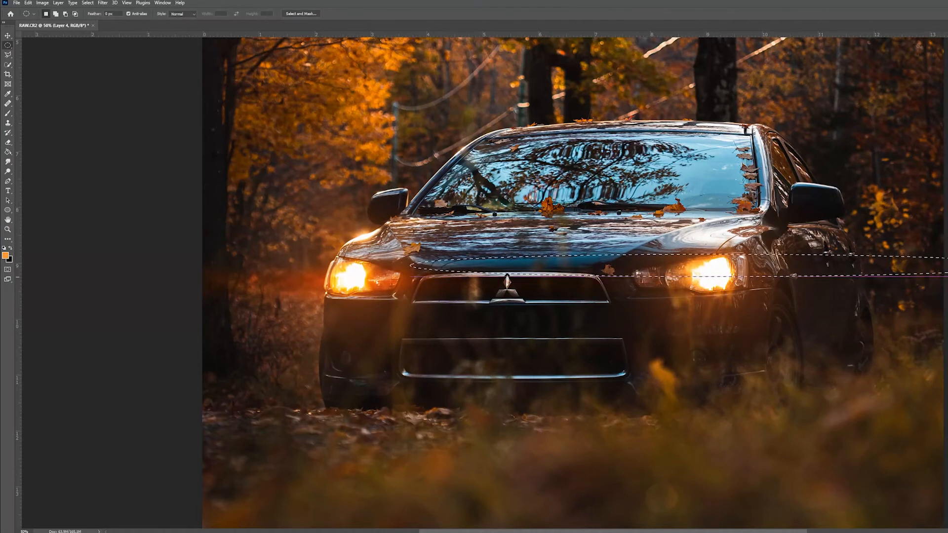
- Select a thin area across the right headlight on Layer 4 and add a Curves adjustment layer
click(8, 152)
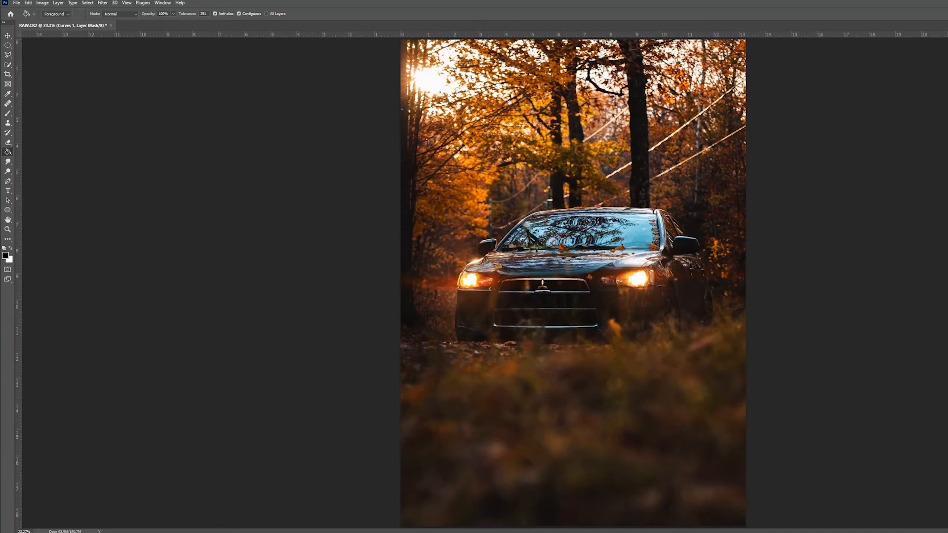
mouse_move(940, 284)
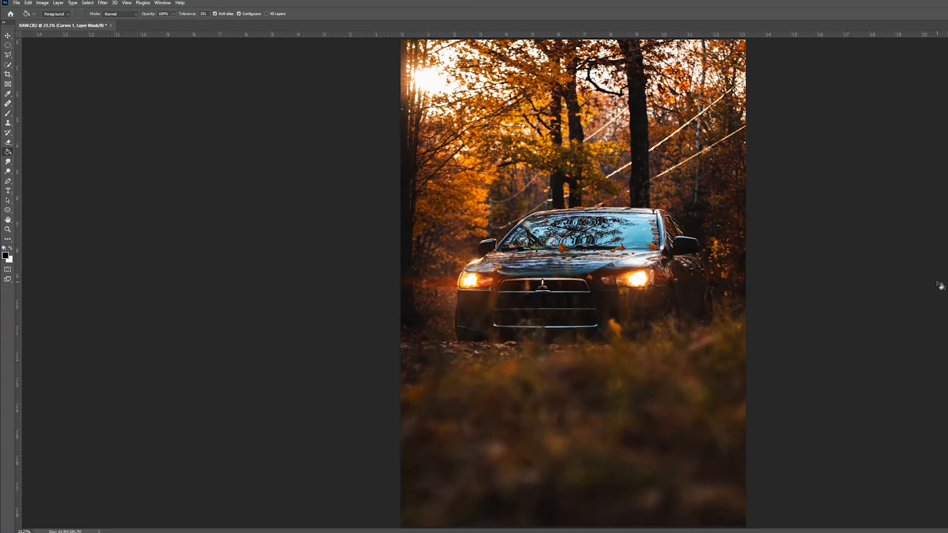